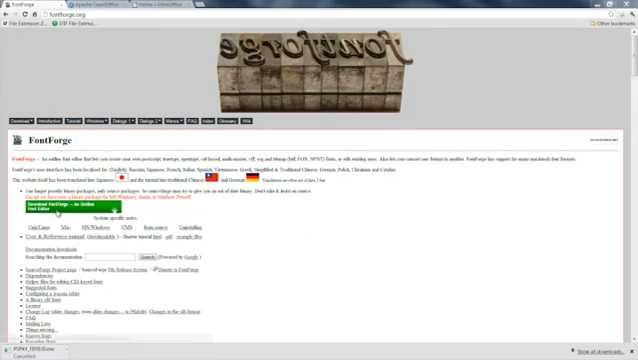
{"action": "mouse_move", "coordinate": [345, 248]}
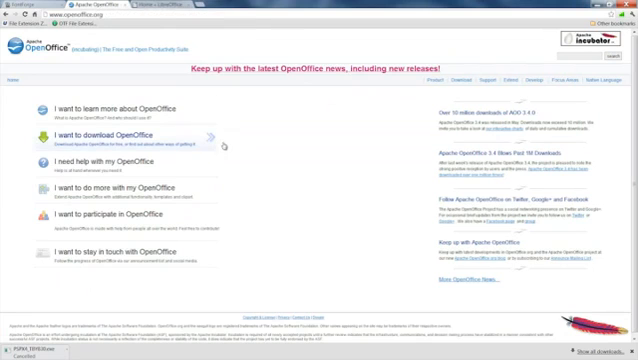
{"action": "mouse_move", "coordinate": [227, 161]}
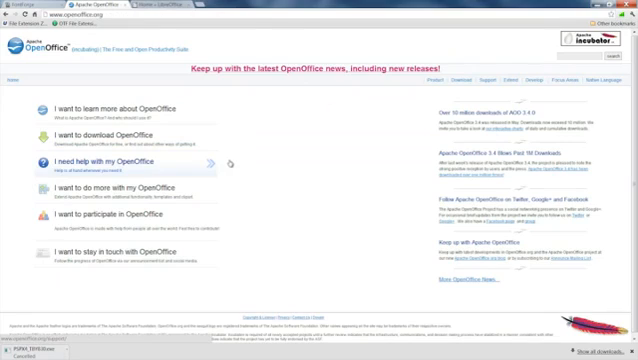
{"action": "mouse_move", "coordinate": [235, 178]}
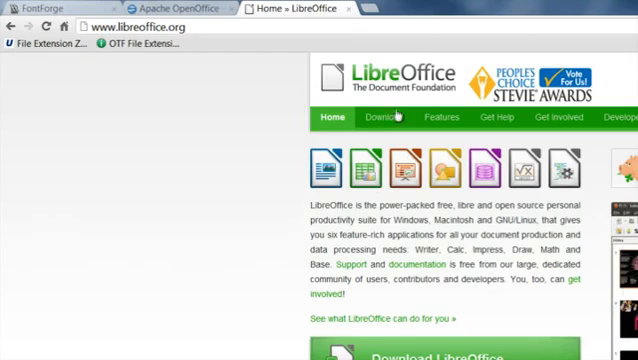
{"action": "mouse_move", "coordinate": [217, 40]}
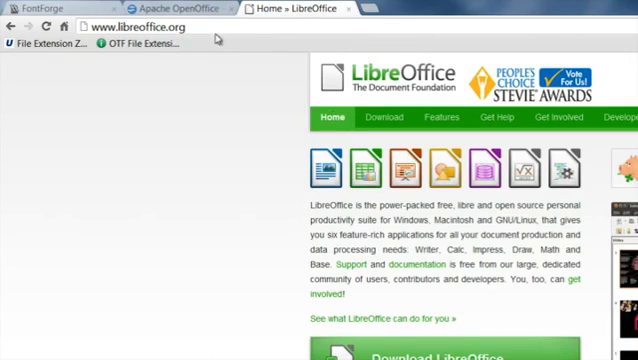
{"action": "mouse_move", "coordinate": [216, 91]}
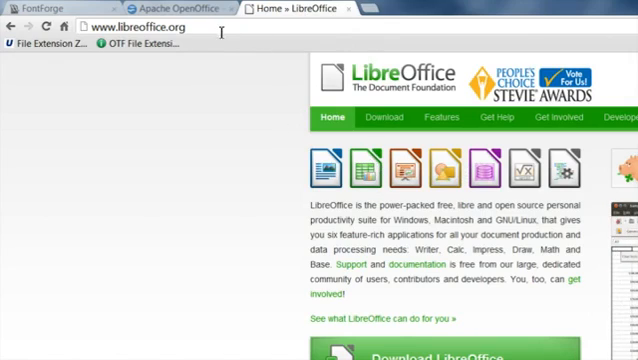
Switch from the LibreOffice homepage back to the FontForge website tab.
{"action": "left_click", "coordinate": [48, 8]}
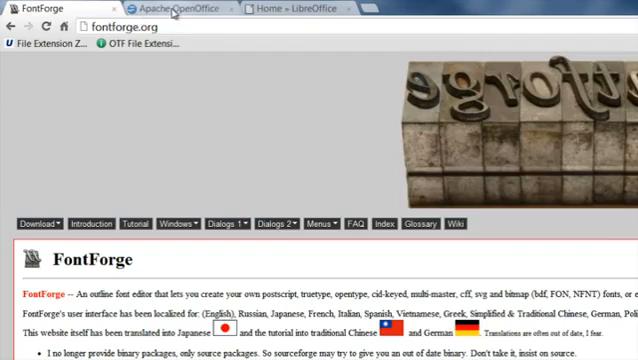